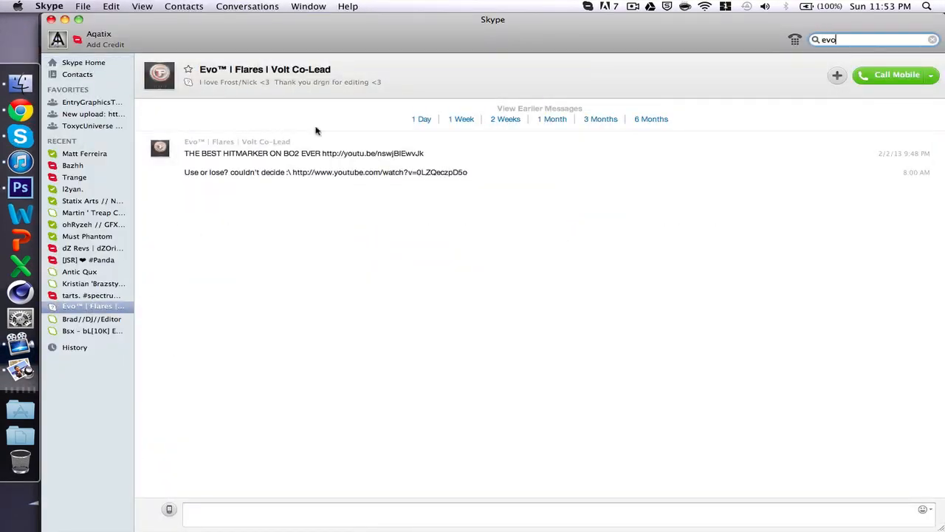
# Apply Filter > Stylize > Wind from the right to the Group 1 text in the banner.
pyautogui.click(20, 187)
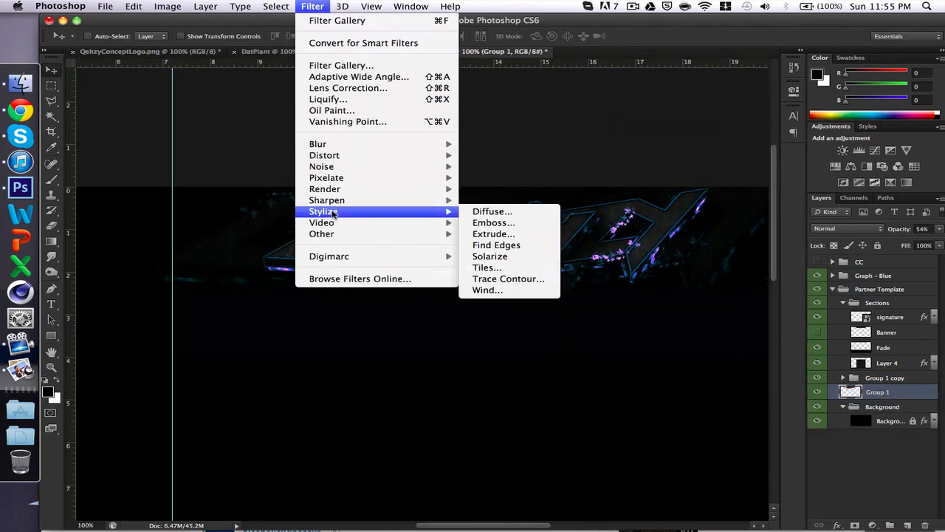
pyautogui.click(486, 290)
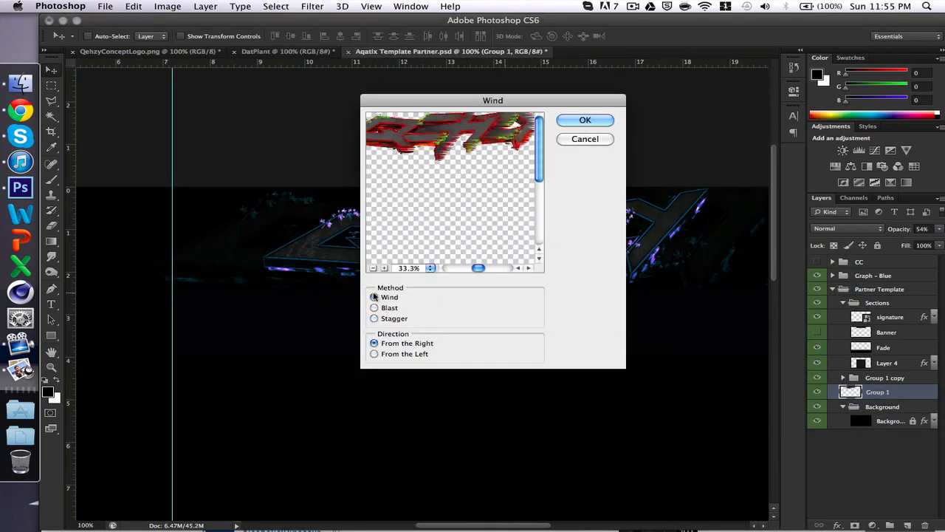
pyautogui.click(585, 119)
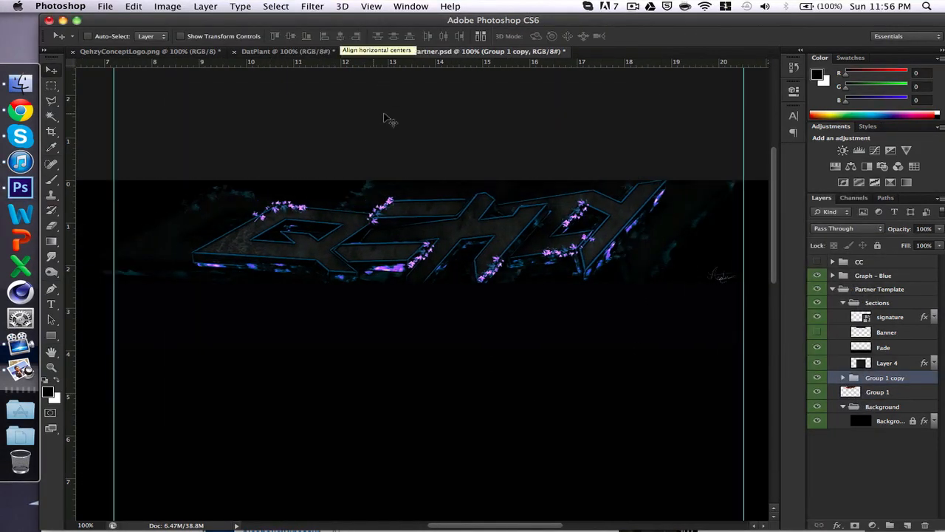
# Bring the squarez and another texture layer from STOCKS.psd into the partner template.
pyautogui.click(623, 51)
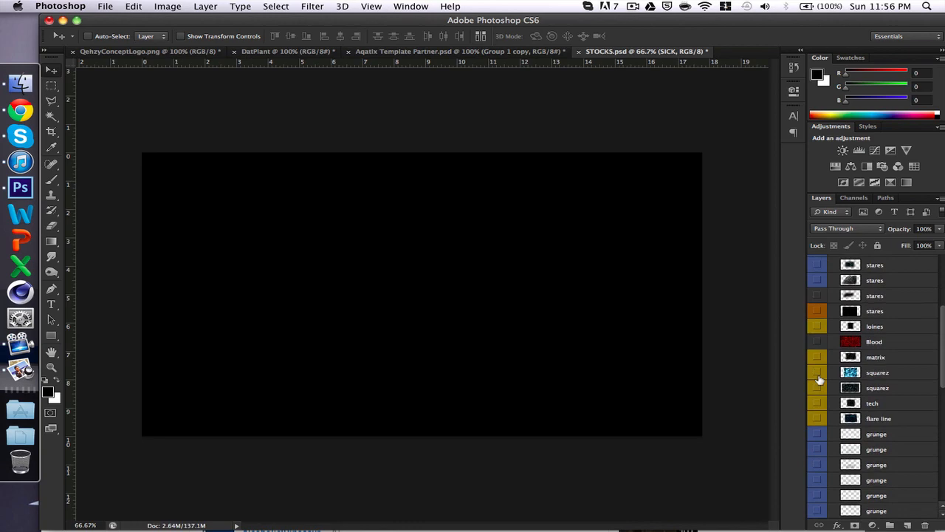
pyautogui.click(406, 53)
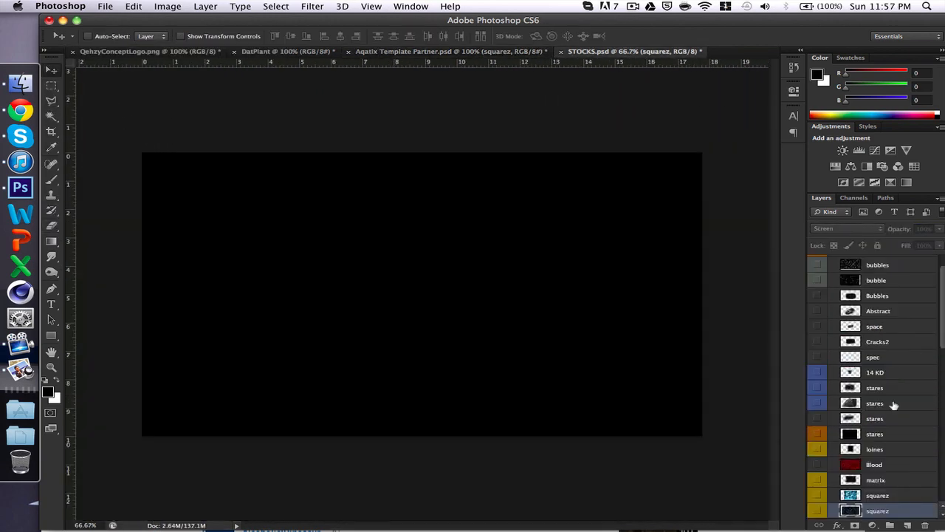
pyautogui.click(440, 51)
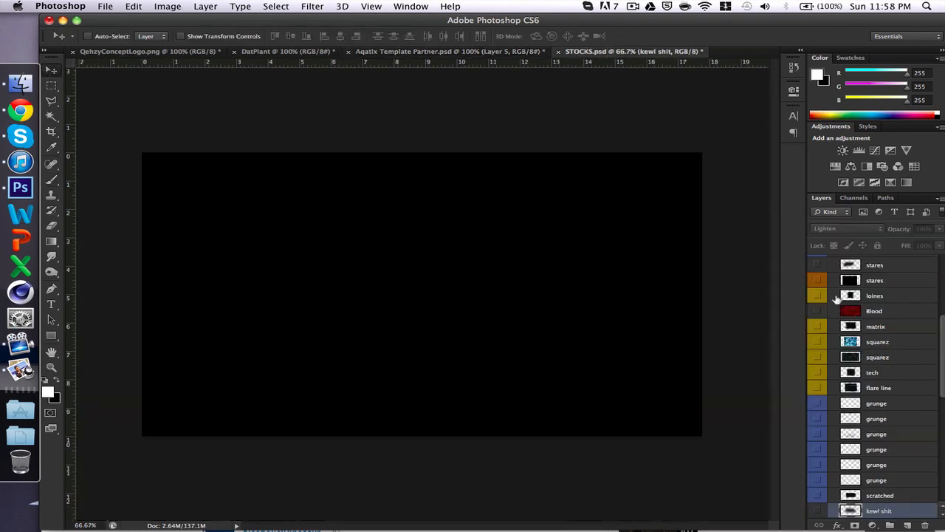
pyautogui.click(444, 50)
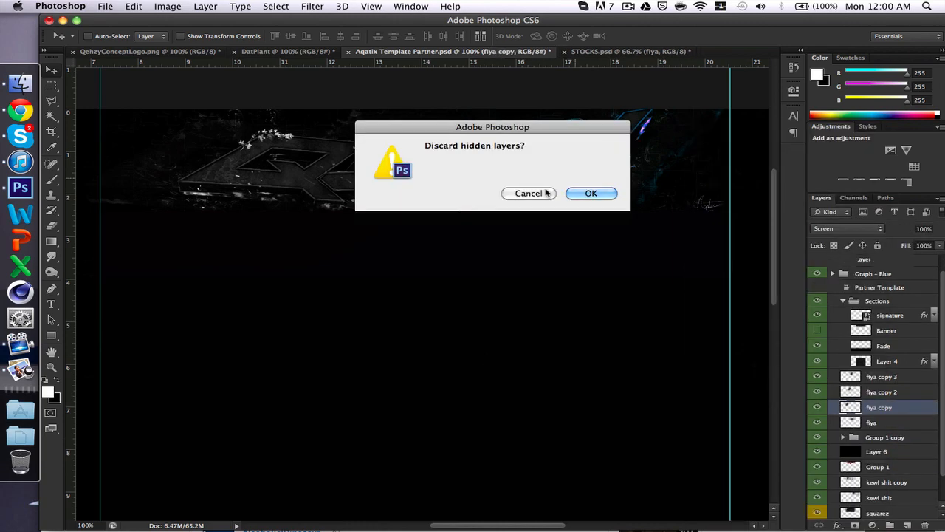
# Dismiss the discard-hidden-layers prompt and open the Filter menu to blur Group 2.
pyautogui.click(591, 192)
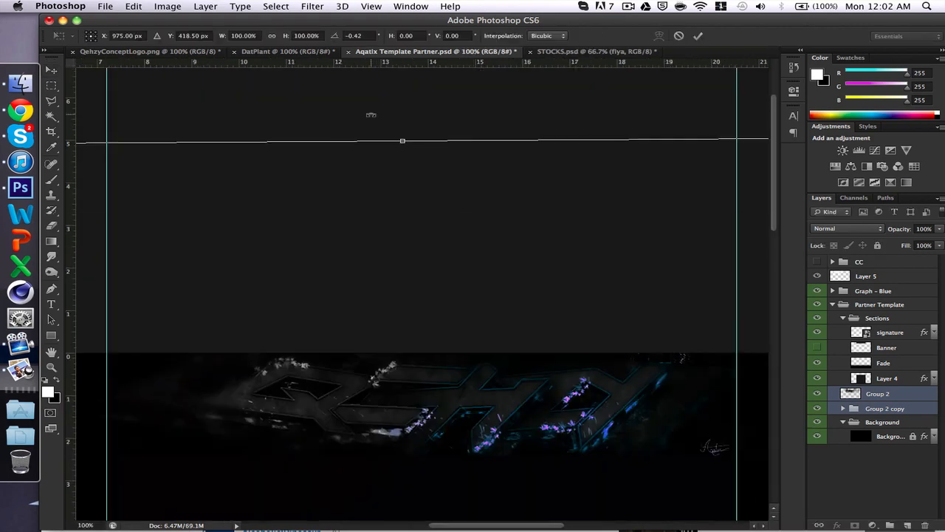
pyautogui.click(317, 6)
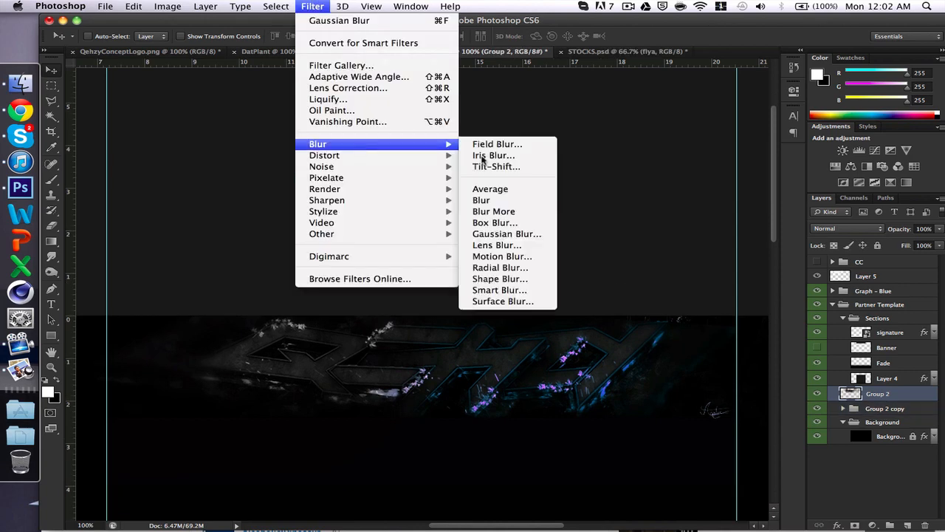